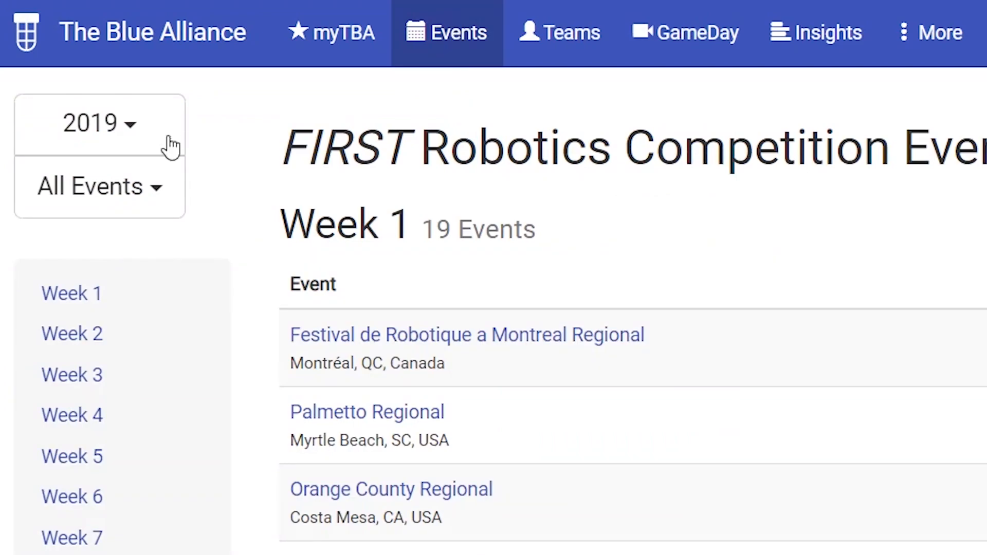
- Navigate from the 2019 Events list to an event's playoff match table and elimination bracket
left_click(99, 122)
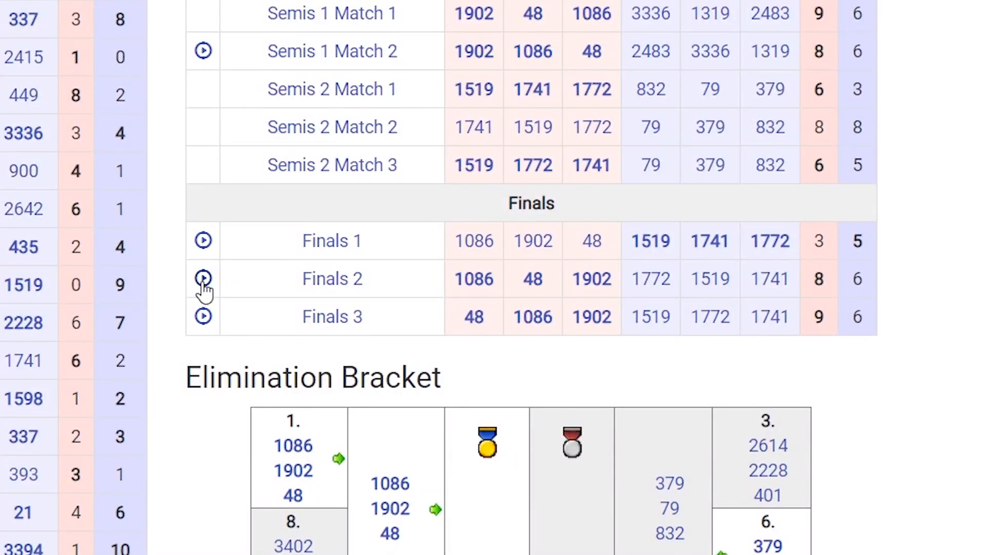
left_click(203, 279)
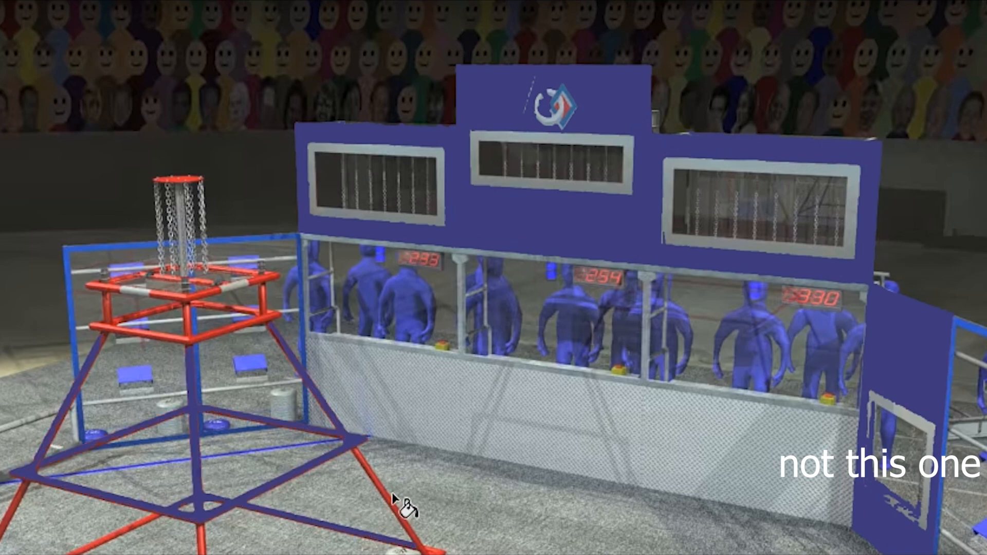
mouse_move(196, 340)
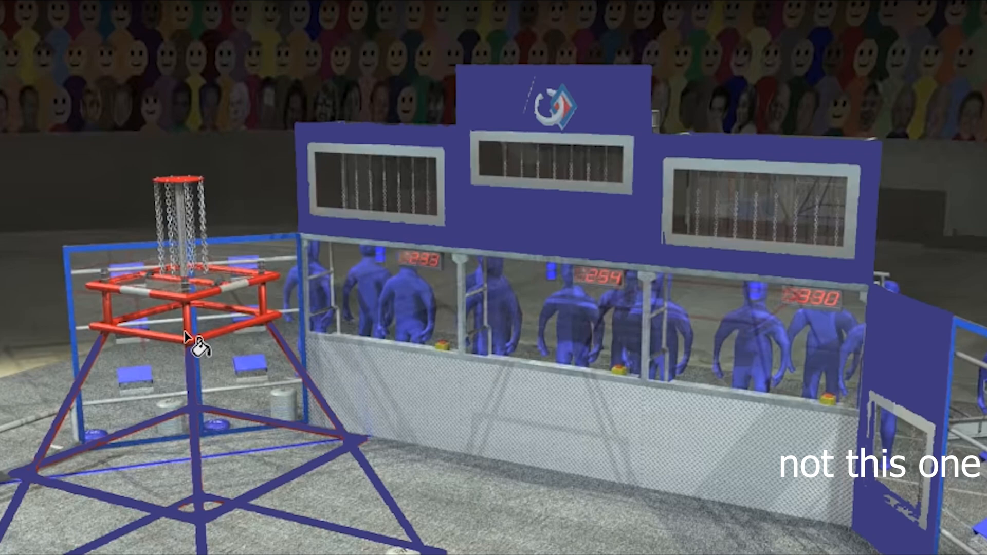